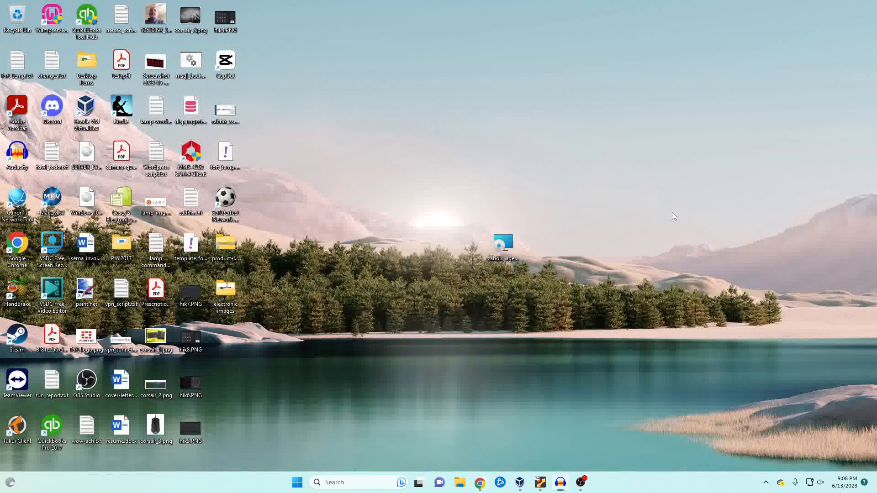
Step: Install the Zabbix Windows agent, accepting the license, with 10.1.1.4 as server IP
{"action": "double_click", "coordinate": [503, 242]}
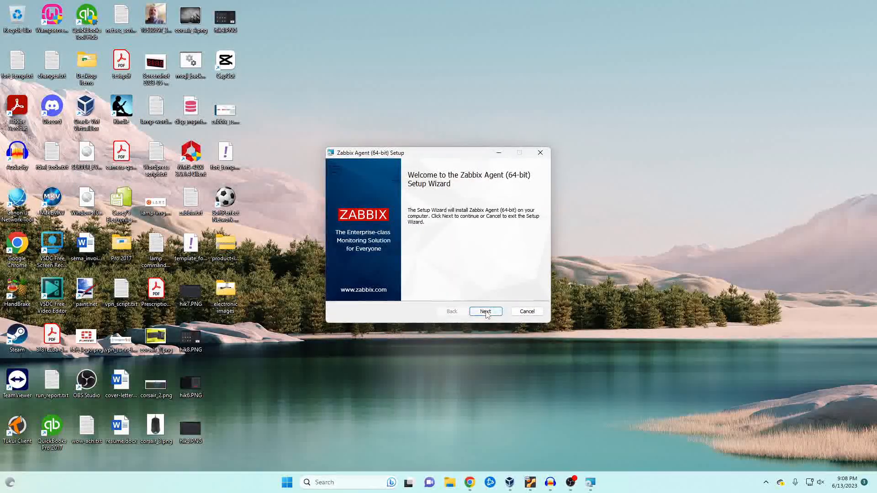
{"action": "left_click", "coordinate": [486, 311]}
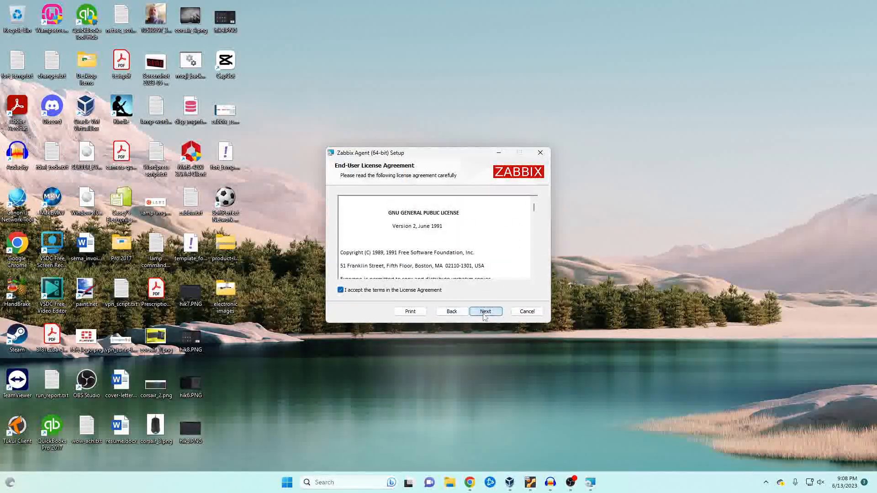
{"action": "left_click", "coordinate": [485, 311]}
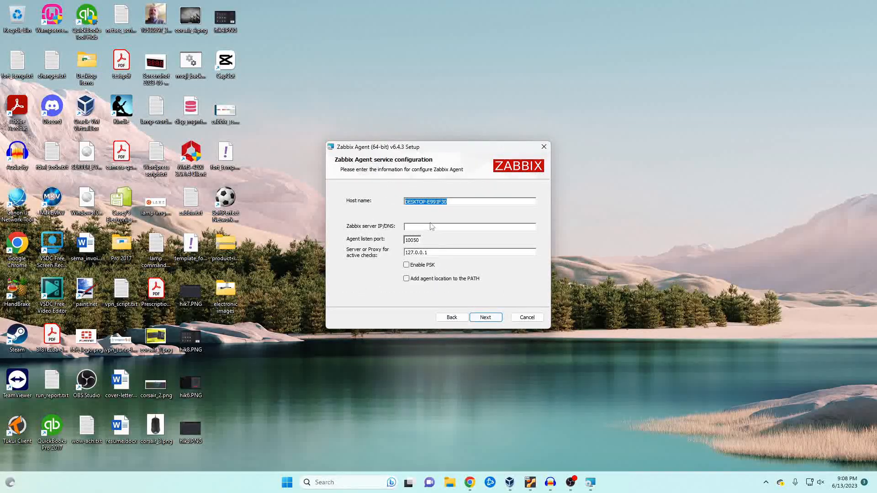
{"action": "type", "text": "10.1.1.4"}
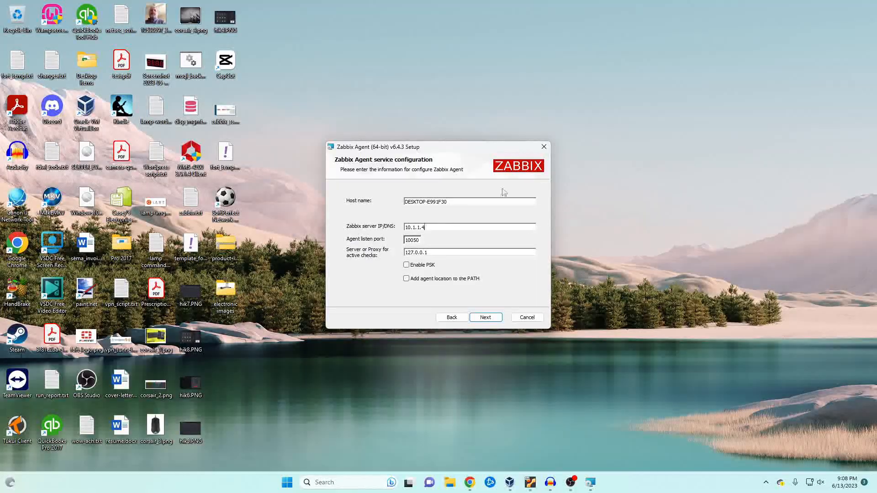
{"action": "left_click", "coordinate": [485, 317]}
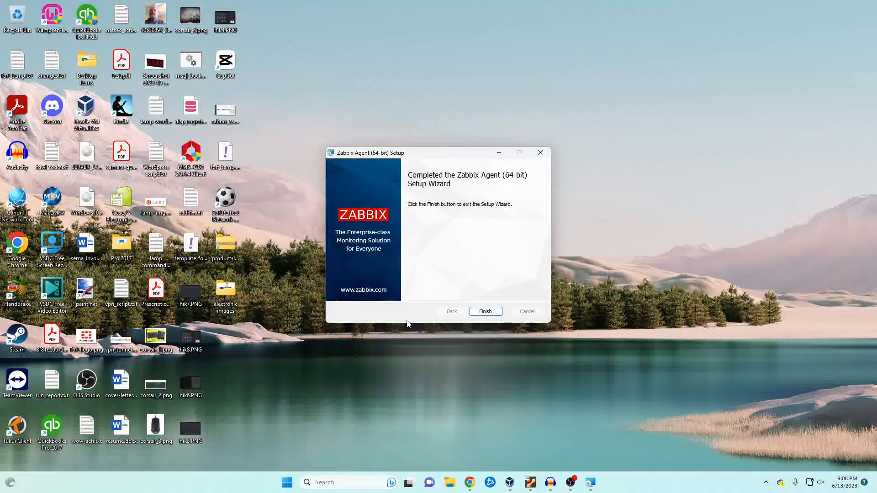
{"action": "left_click", "coordinate": [485, 311]}
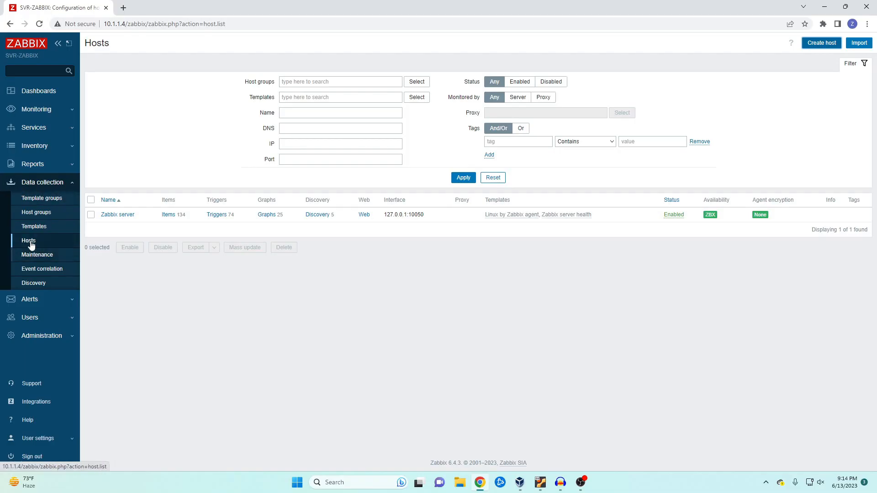
Step: Start a host named Workstation with the Windows by Zabbix agent template and Virtual machines group
{"action": "left_click", "coordinate": [822, 42]}
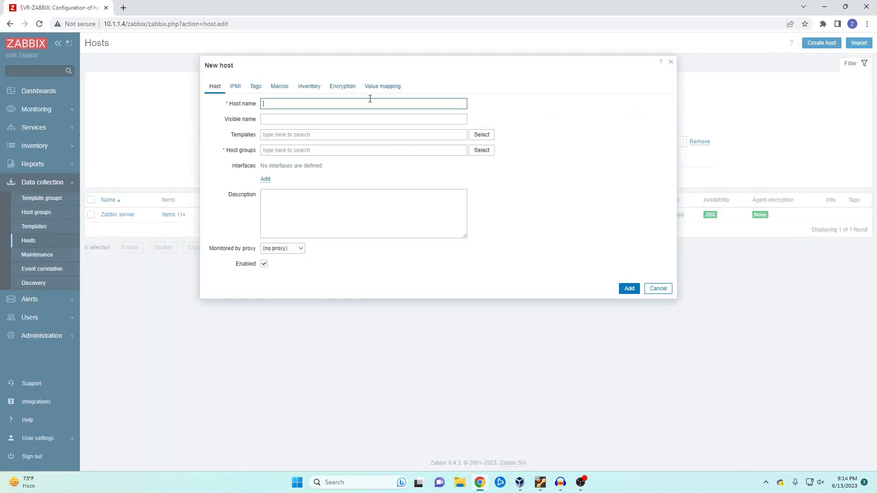
{"action": "type", "text": "Workstation"}
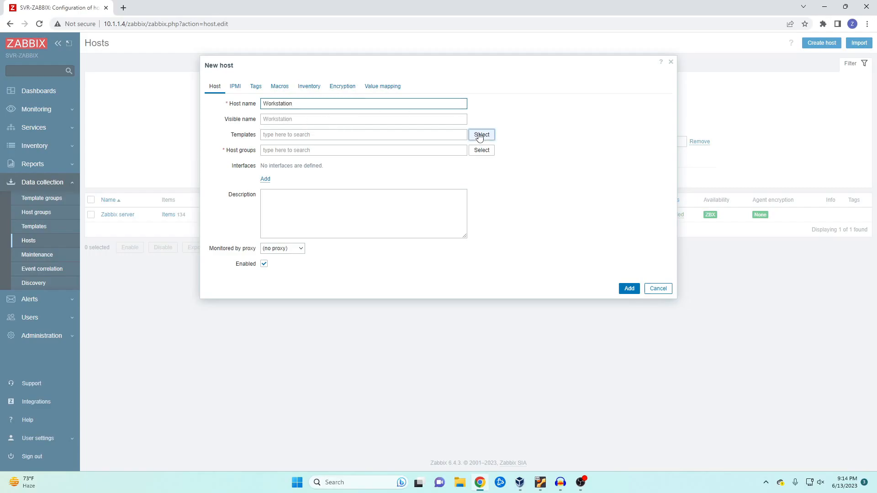
{"action": "left_click", "coordinate": [482, 134]}
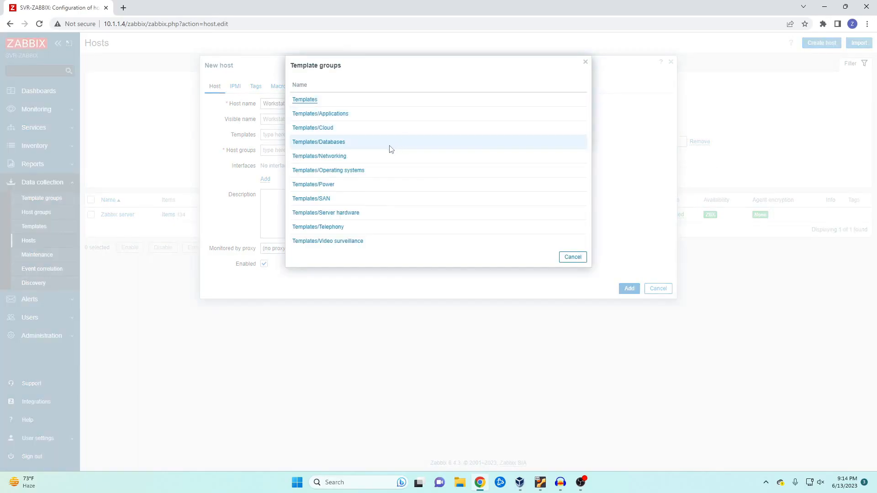
{"action": "left_click", "coordinate": [328, 170]}
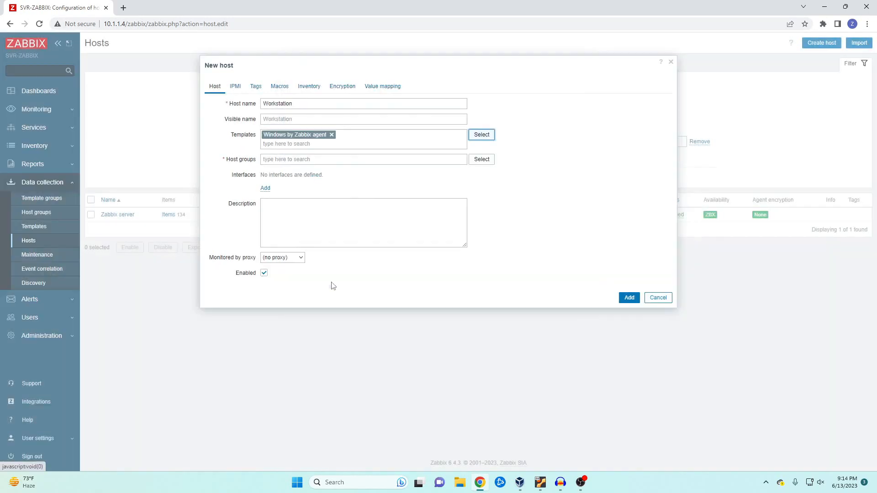
{"action": "left_click", "coordinate": [482, 159]}
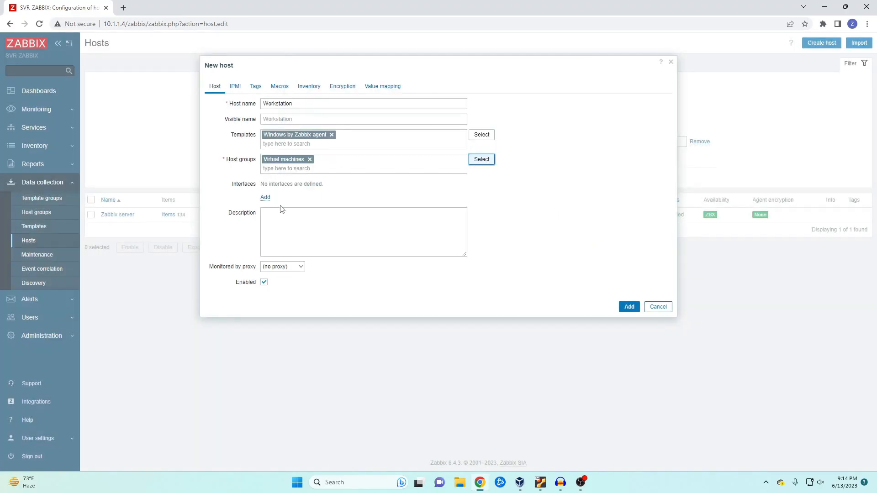
Step: Add a Zabbix agent interface at 10.1.1.2 and save the Workstation host
{"action": "left_click", "coordinate": [265, 197]}
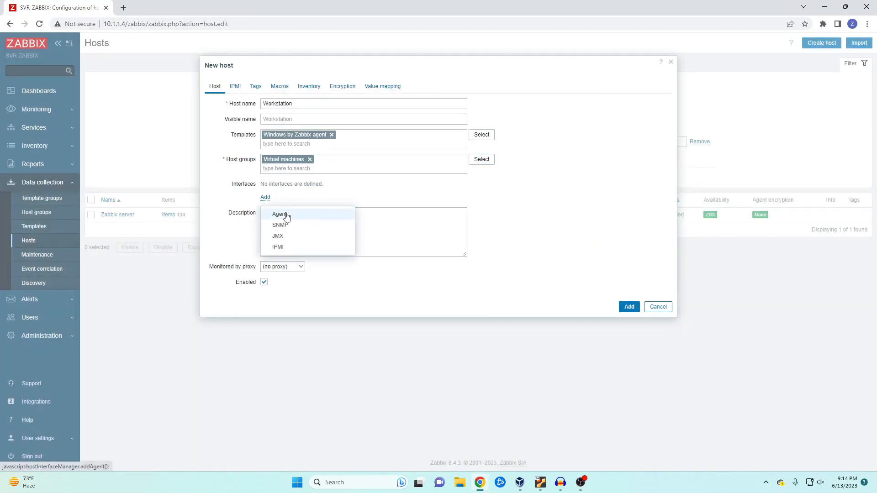
{"action": "left_click", "coordinate": [278, 214]}
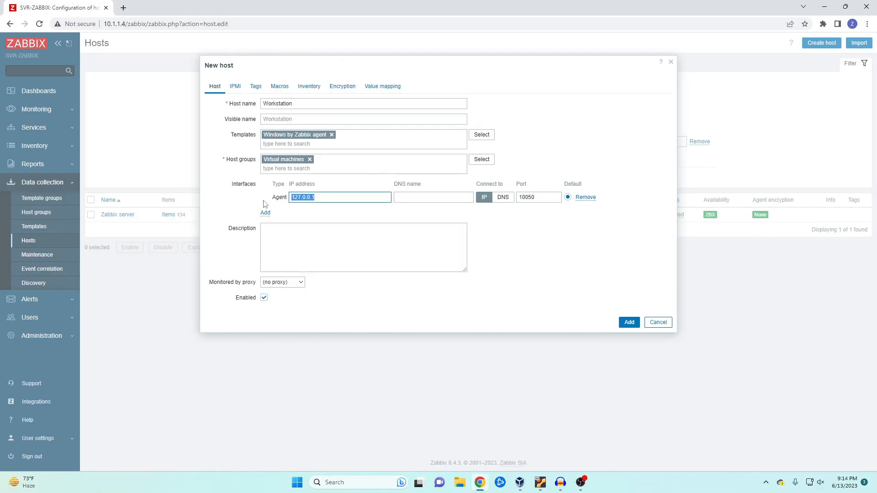
{"action": "type", "text": "10.1.1.2"}
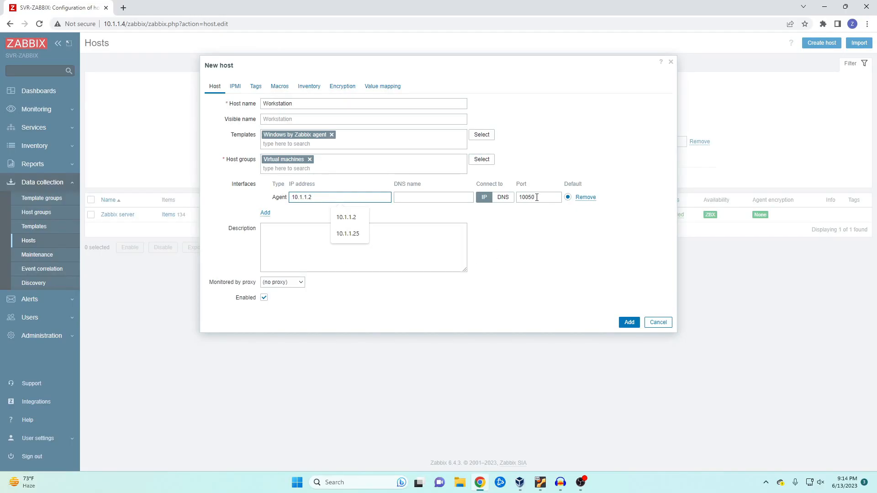
{"action": "mouse_move", "coordinate": [624, 305]}
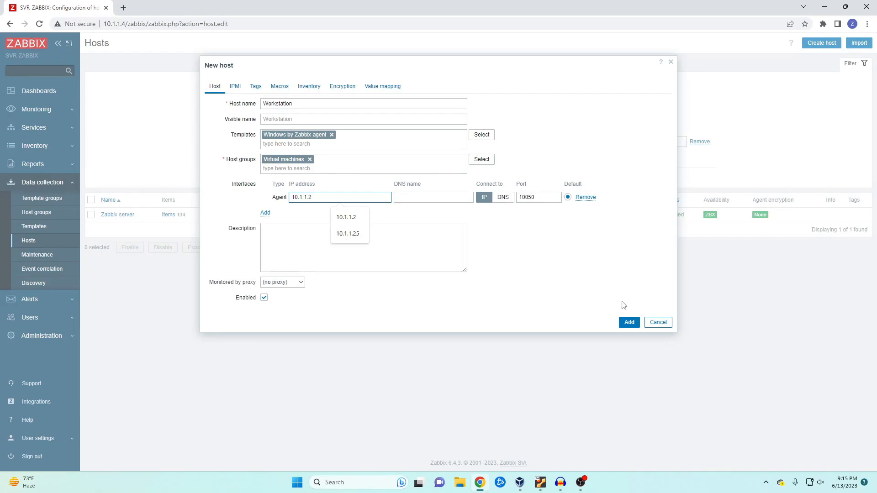
{"action": "left_click", "coordinate": [629, 323]}
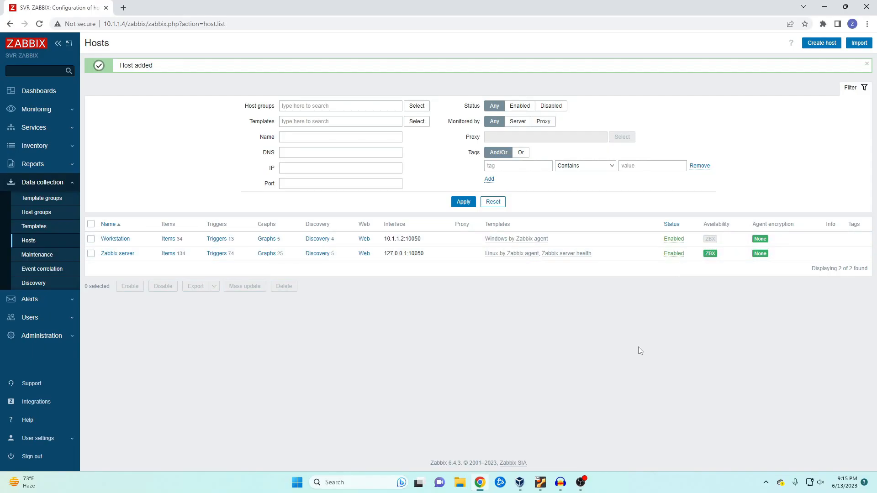
Step: Refresh the hosts list to check Workstation availability, then go to Monitoring > Latest data
{"action": "left_click", "coordinate": [867, 64]}
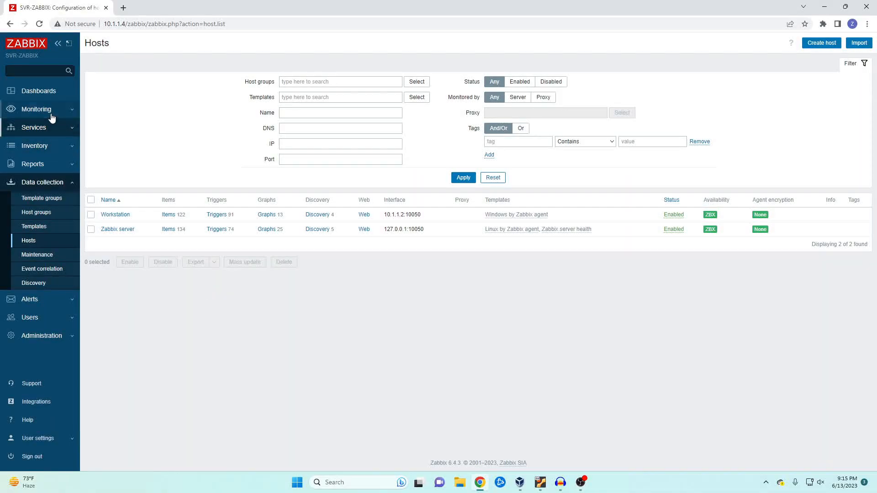
{"action": "left_click", "coordinate": [35, 153]}
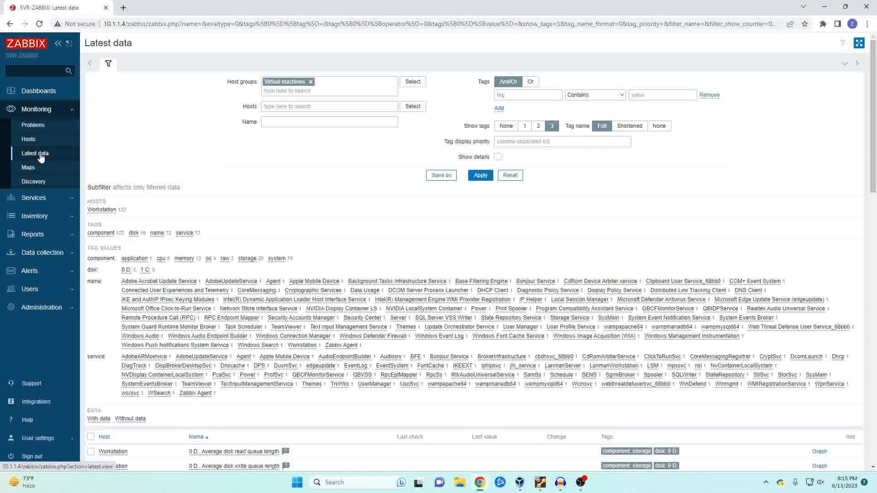
Step: Replace the Virtual machines group filter with the Workstation host and scroll to its readings
{"action": "left_click", "coordinate": [311, 82]}
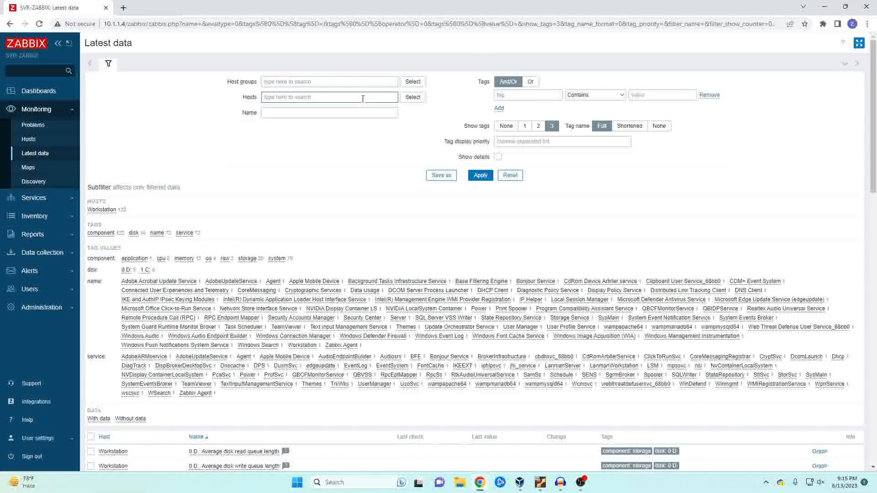
{"action": "type", "text": "workstat"}
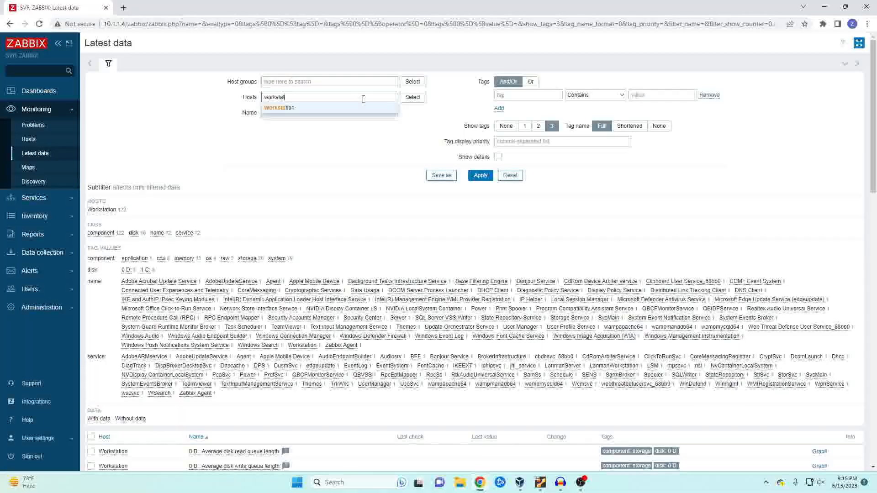
{"action": "left_click", "coordinate": [412, 97]}
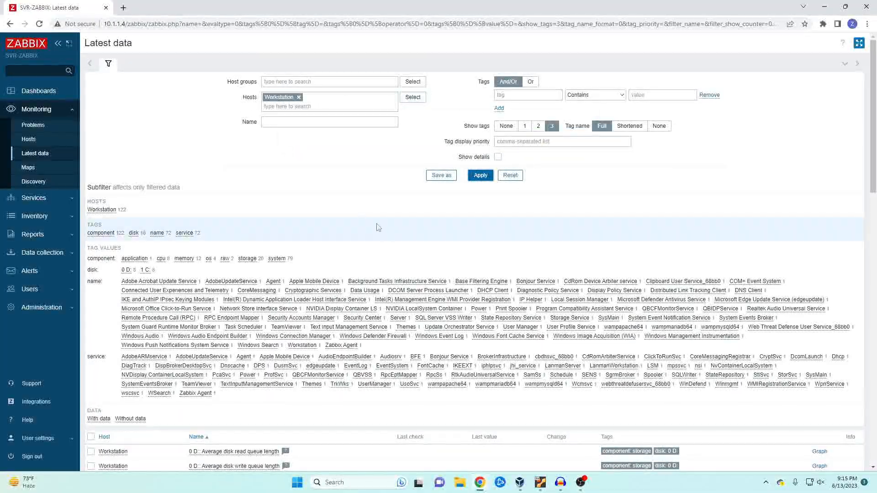
{"action": "scroll", "scroll_direction": "down", "scroll_amount": 3}
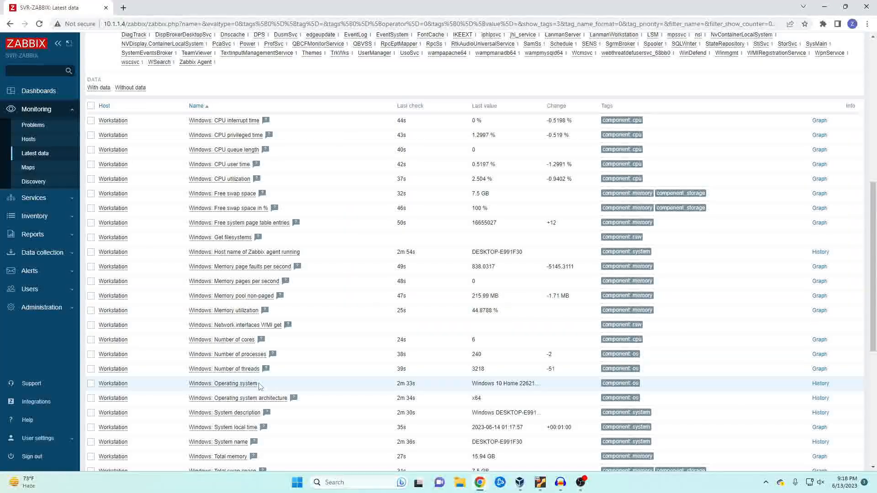
{"action": "scroll", "scroll_direction": "down", "scroll_amount": 3}
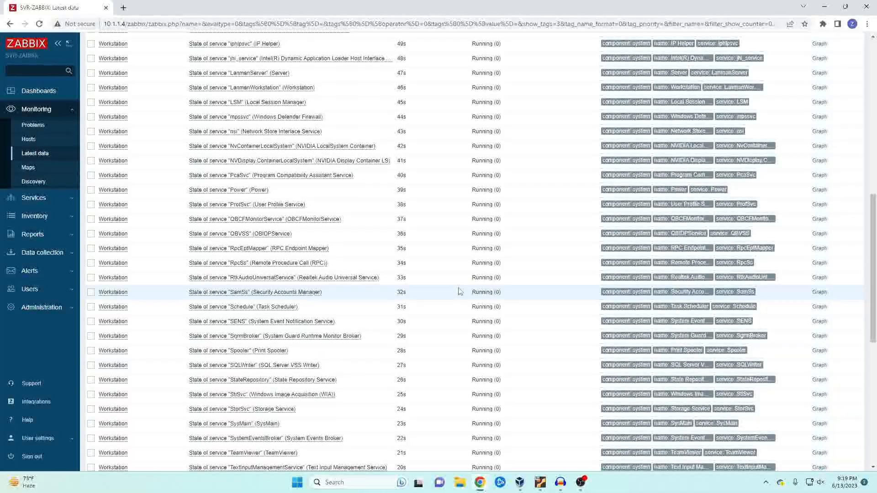
Step: Start a new host named Firewall and link the Fortigate by SNMPv2 template
{"action": "left_click", "coordinate": [43, 253]}
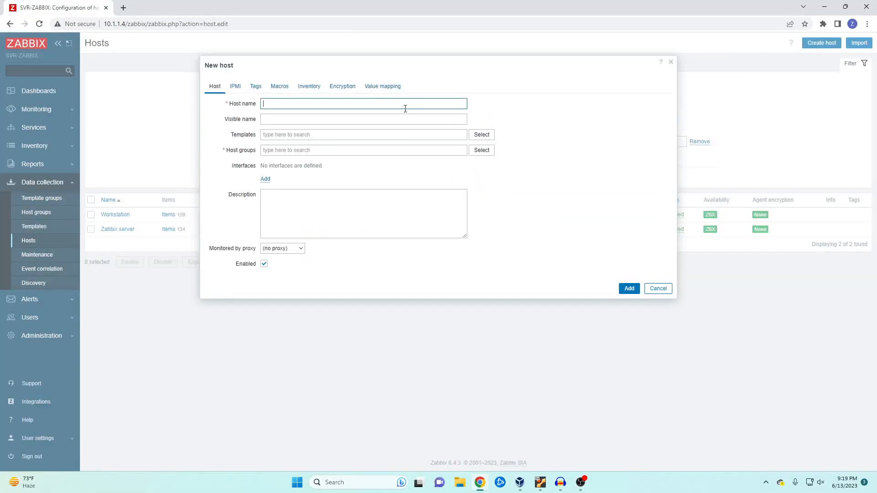
{"action": "type", "text": "Firewall"}
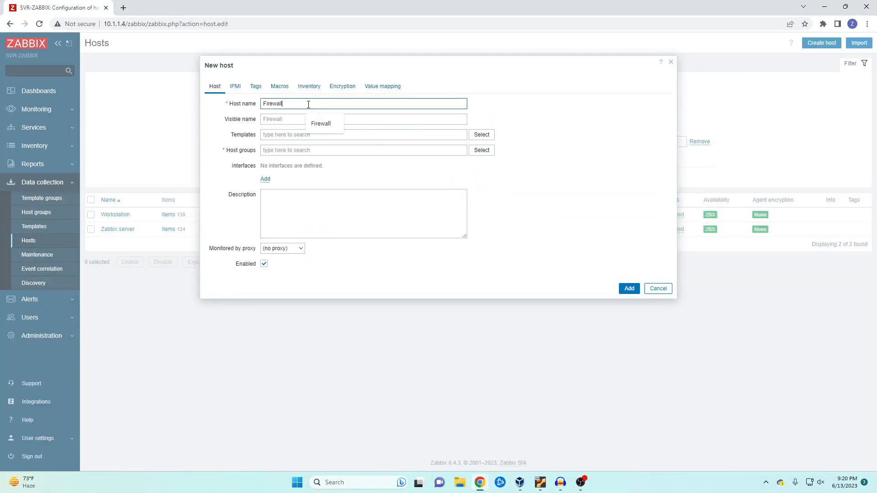
{"action": "left_click", "coordinate": [482, 134]}
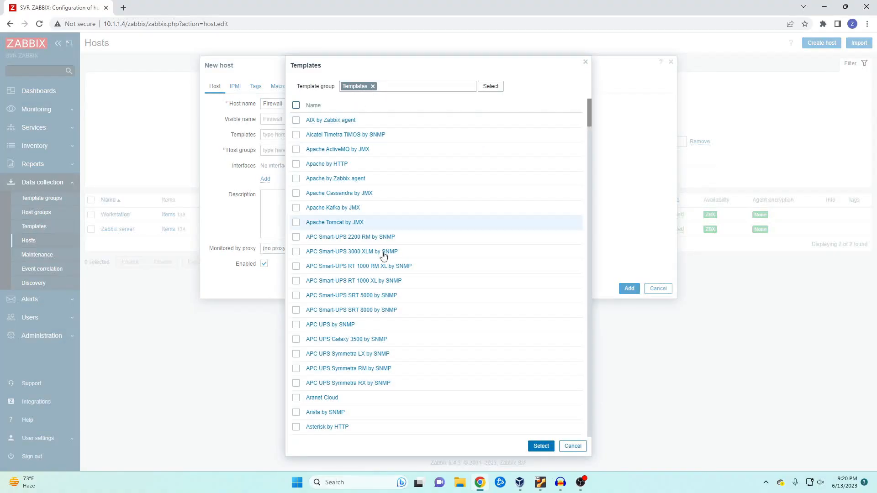
{"action": "scroll", "scroll_direction": "down", "scroll_amount": 3}
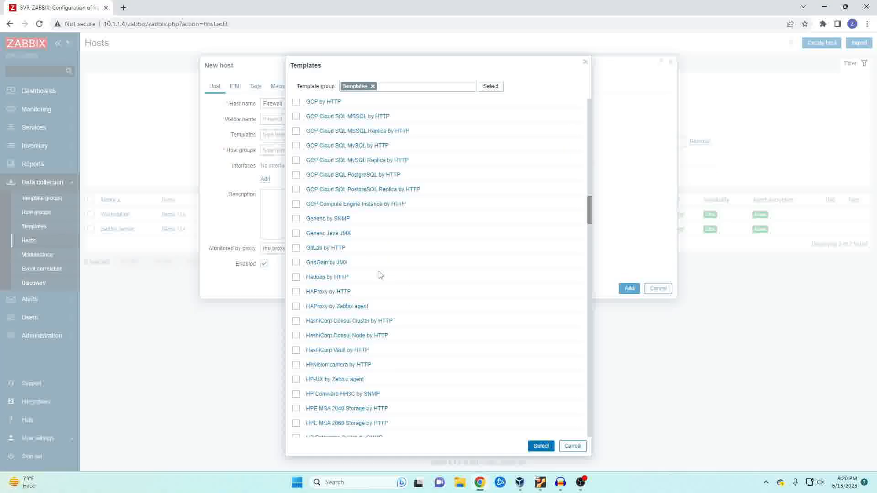
{"action": "scroll", "scroll_direction": "down", "scroll_amount": 3}
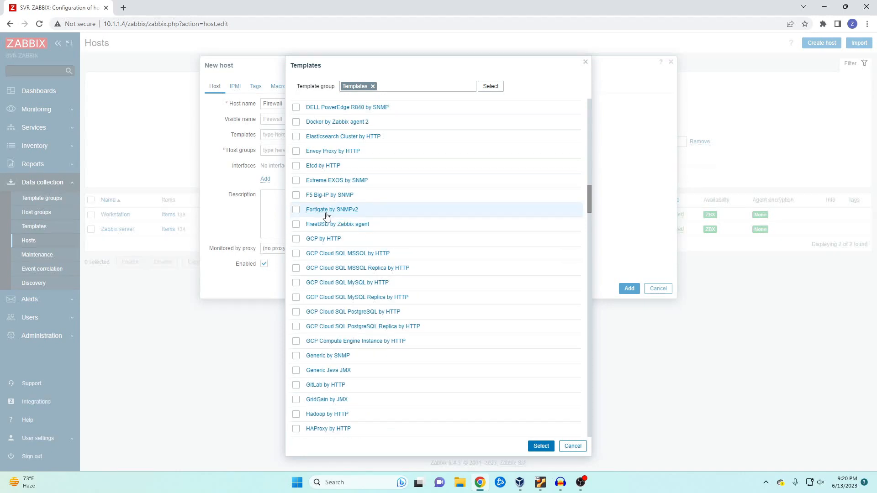
{"action": "left_click", "coordinate": [332, 210]}
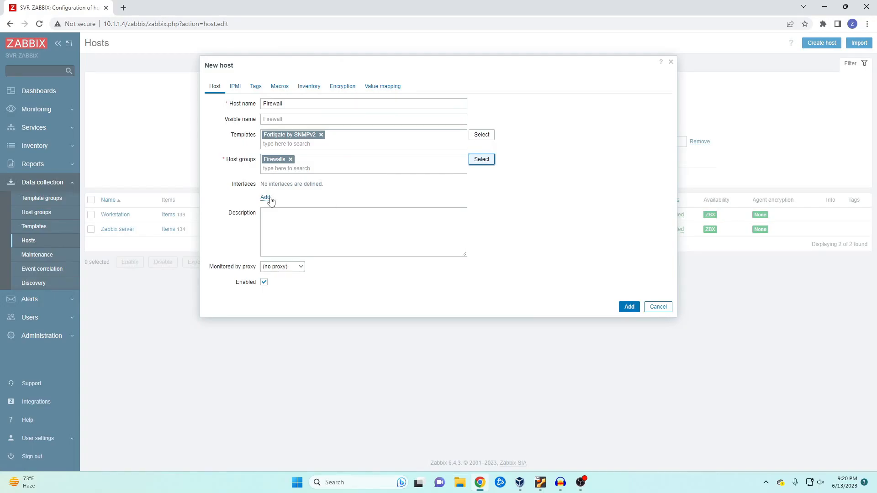
Step: Add an SNMP interface with IP 10.1.1.1 and community 'public'
{"action": "left_click", "coordinate": [264, 198]}
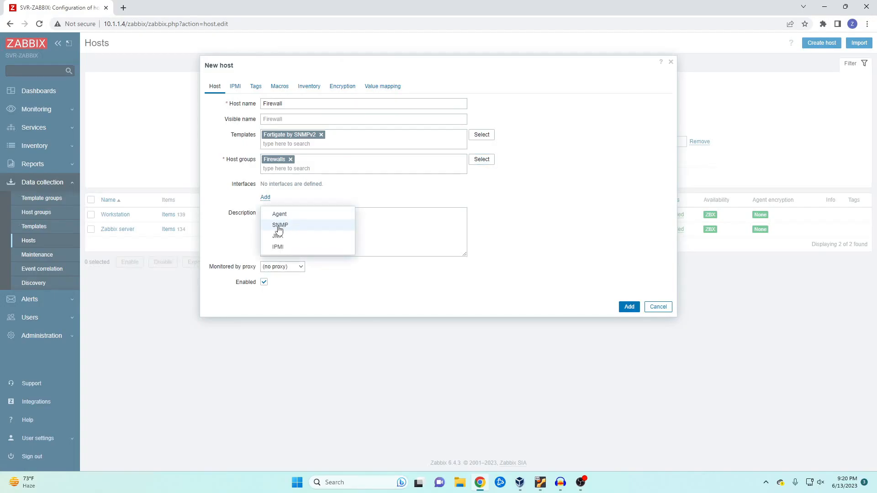
{"action": "left_click", "coordinate": [280, 224]}
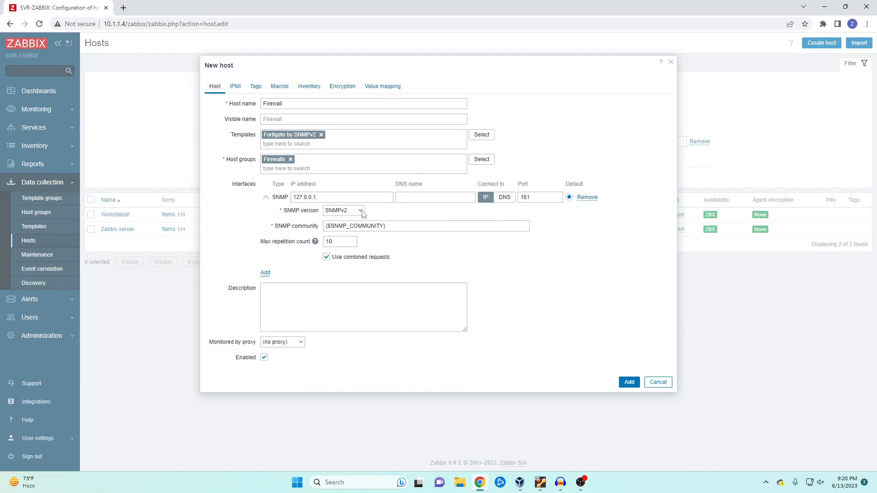
{"action": "triple_click", "coordinate": [341, 197]}
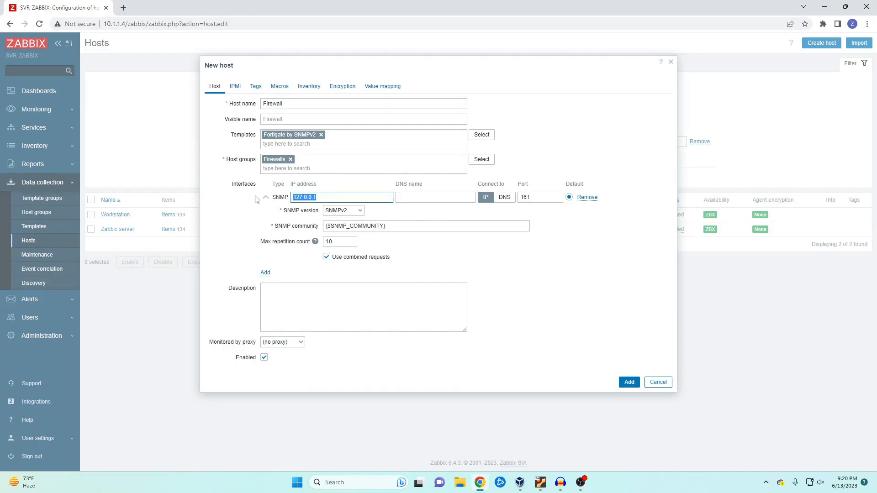
{"action": "type", "text": "10.1.1.1"}
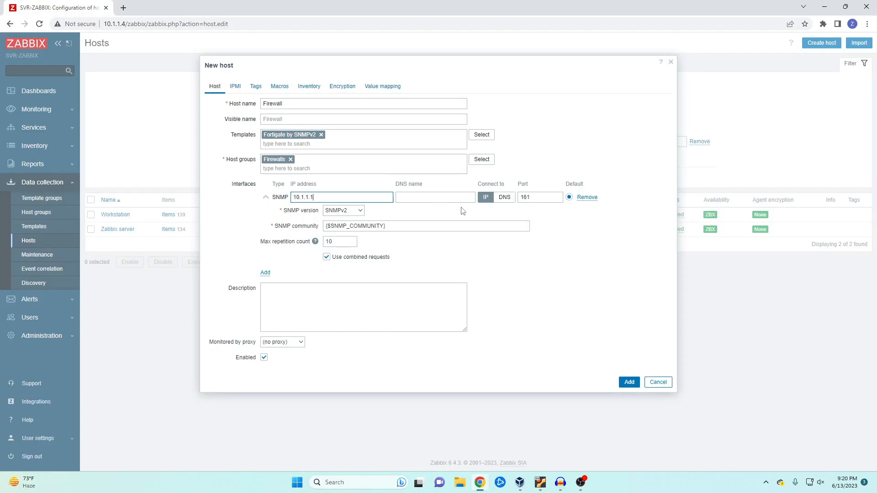
{"action": "double_click", "coordinate": [355, 226]}
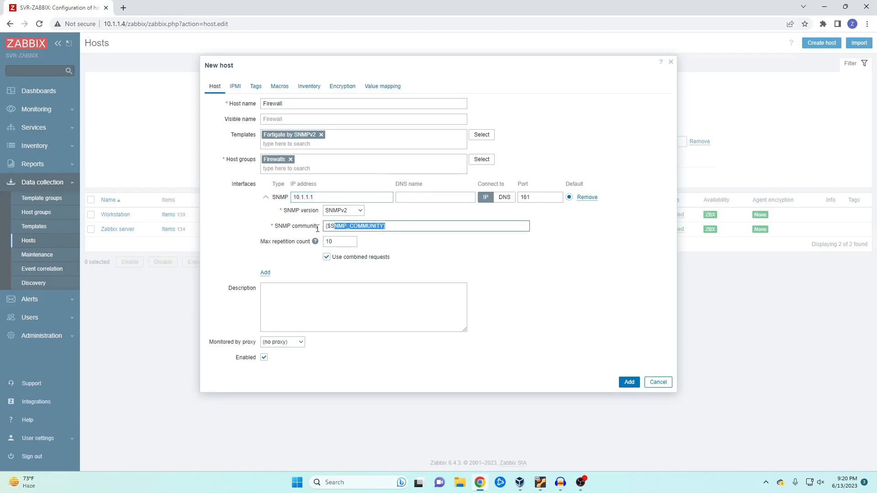
{"action": "type", "text": "public"}
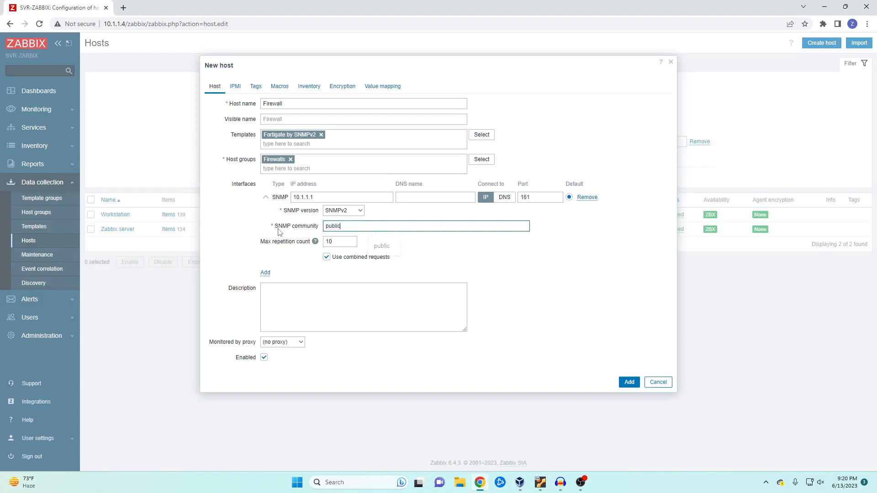
{"action": "left_click", "coordinate": [498, 284]}
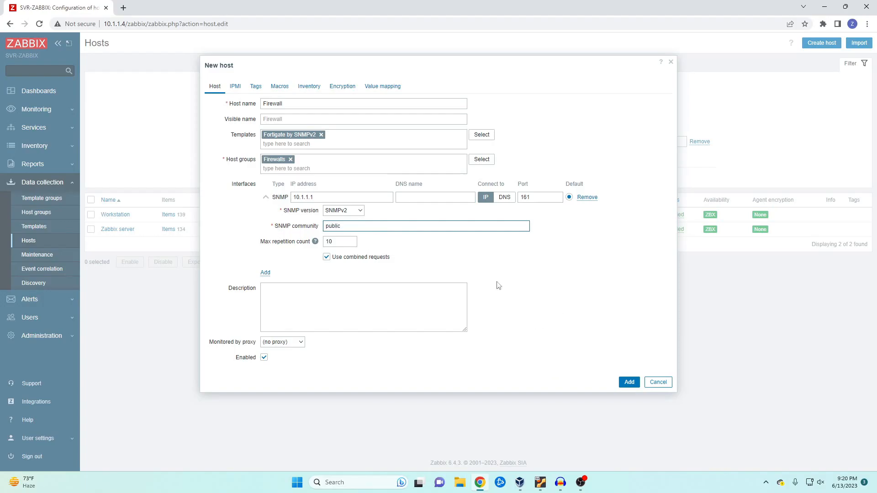
Step: Try SNMPv3 authPriv, revert the interface to SNMPv2, and save the Firewall host
{"action": "left_click", "coordinate": [343, 211]}
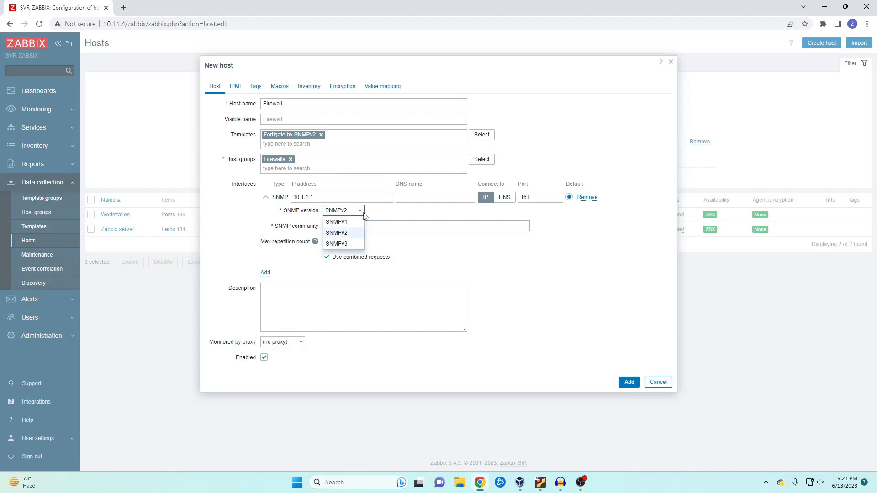
{"action": "left_click", "coordinate": [336, 244]}
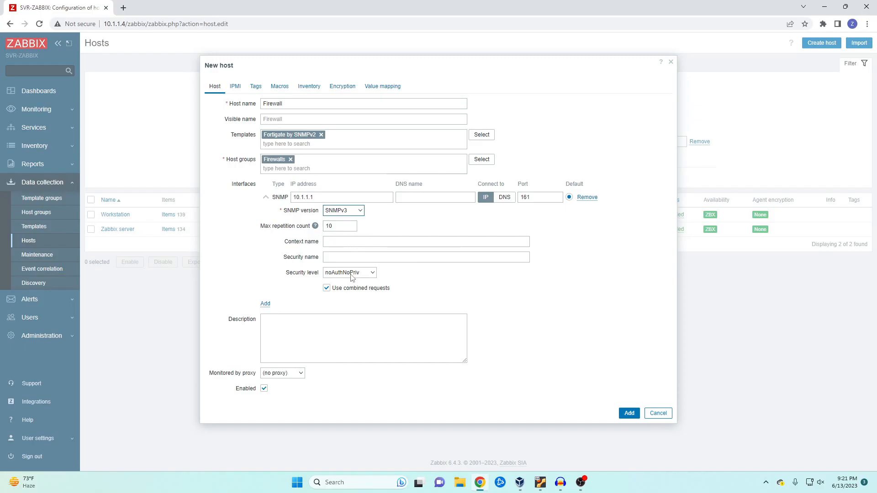
{"action": "left_click", "coordinate": [349, 273]}
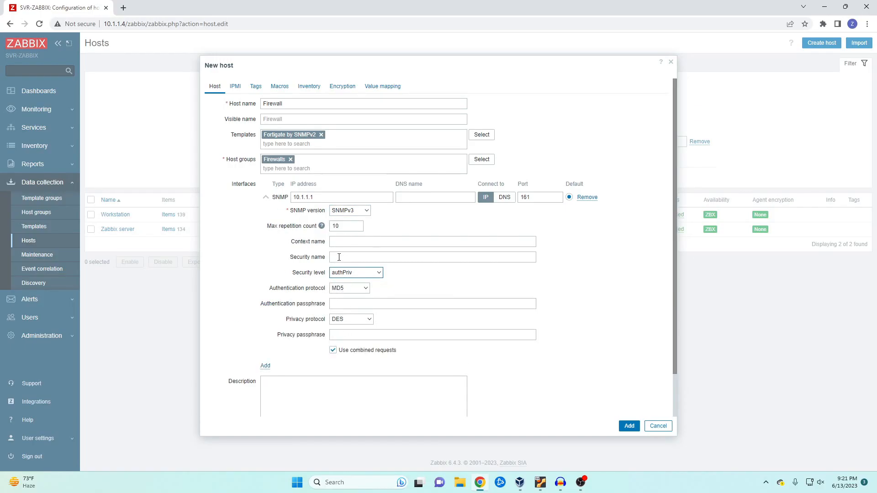
{"action": "left_click", "coordinate": [349, 211]}
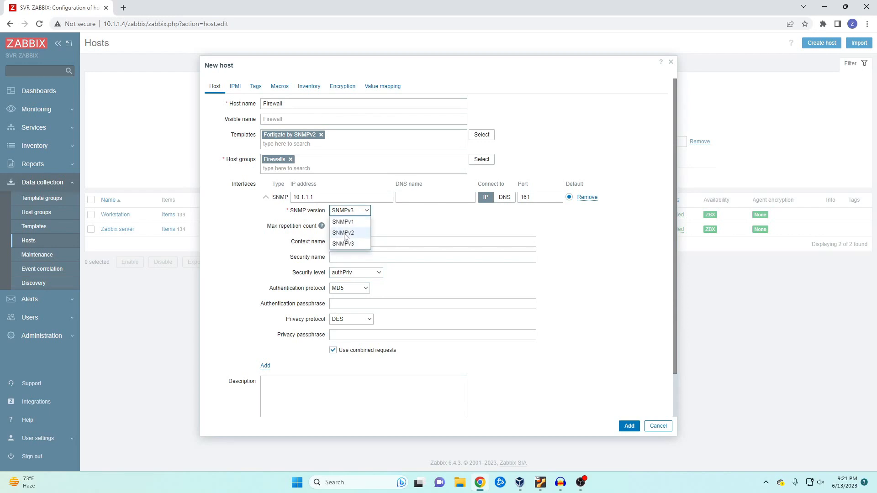
{"action": "left_click", "coordinate": [344, 233]}
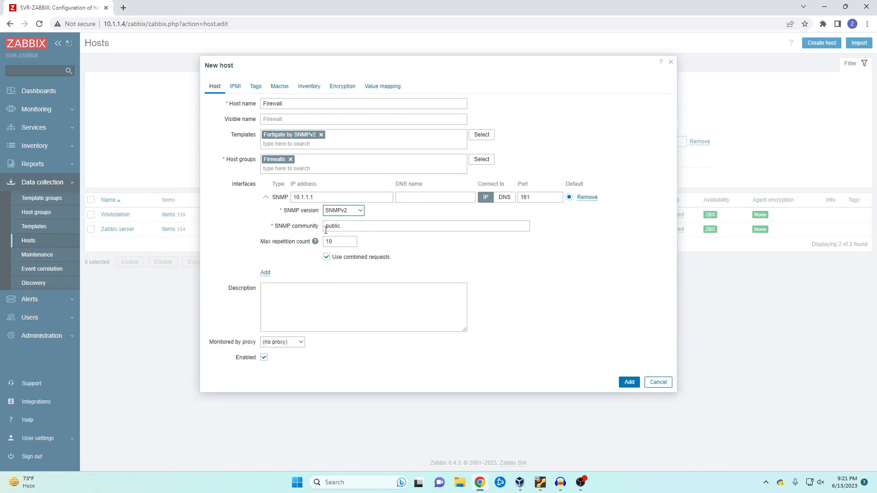
{"action": "left_click", "coordinate": [629, 382]}
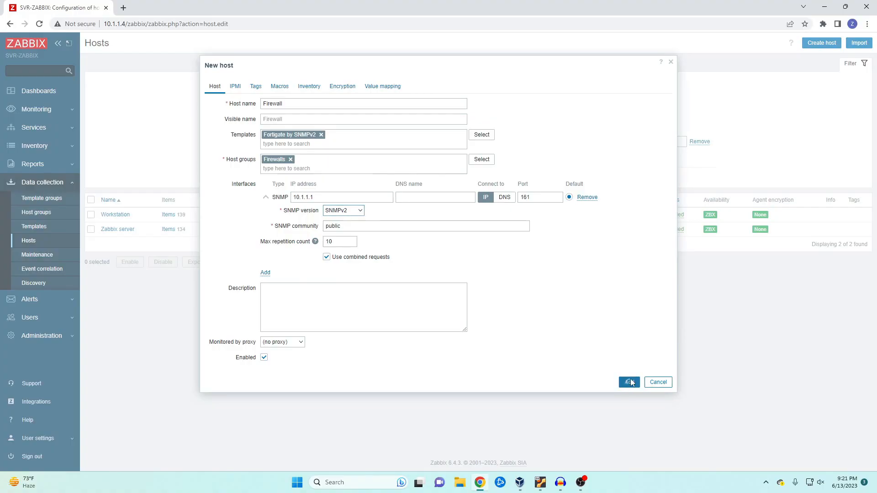
{"action": "left_click", "coordinate": [629, 383]}
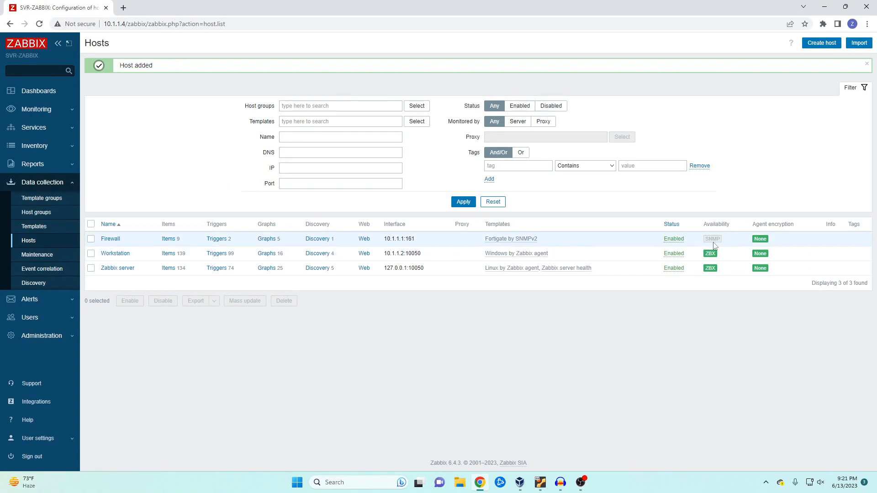
Step: Dismiss the 'Host added' message and go to Monitoring > Latest data
{"action": "left_click", "coordinate": [853, 63]}
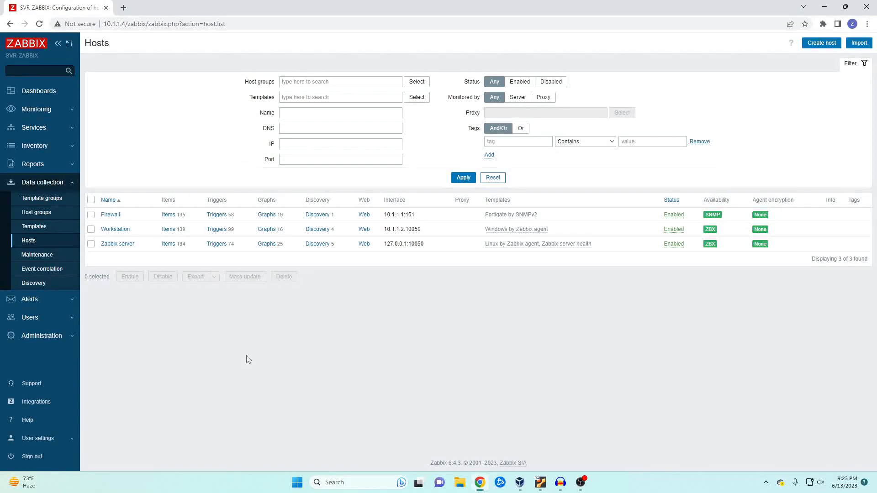
{"action": "left_click", "coordinate": [36, 109]}
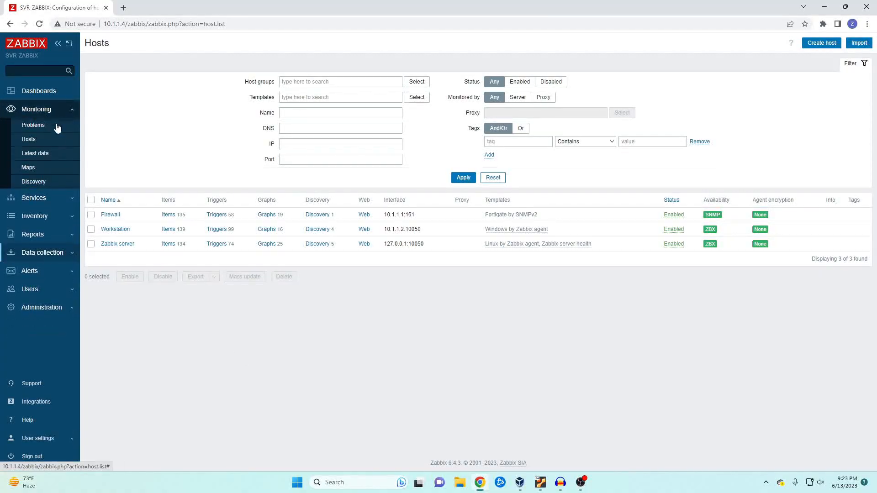
{"action": "left_click", "coordinate": [34, 153]}
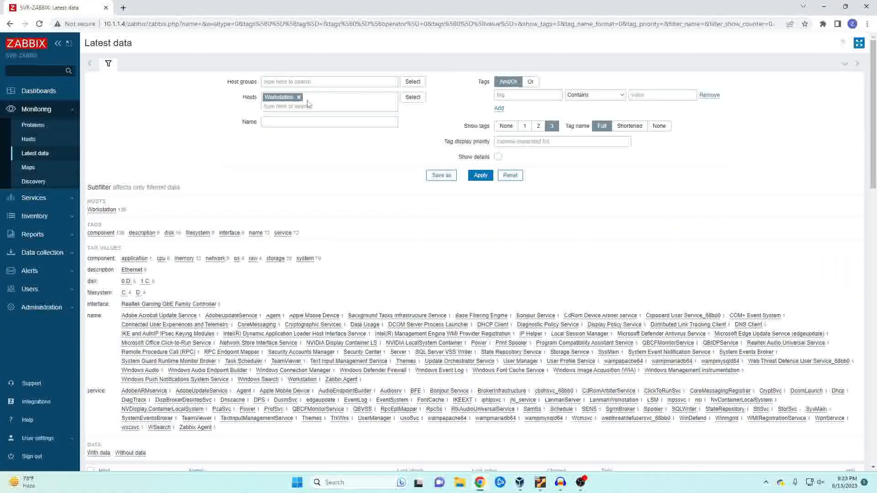
Step: Clear the Workstation host filter and scroll through item values from all hosts
{"action": "left_click", "coordinate": [412, 97]}
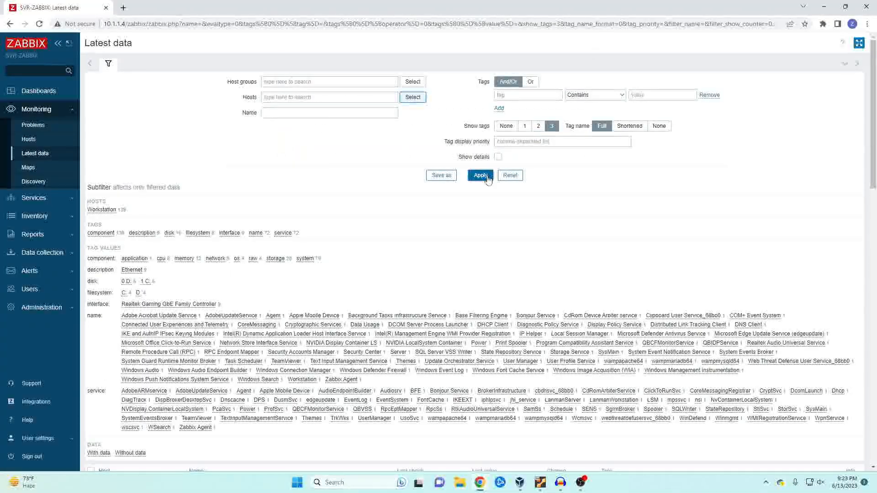
{"action": "left_click", "coordinate": [480, 175]}
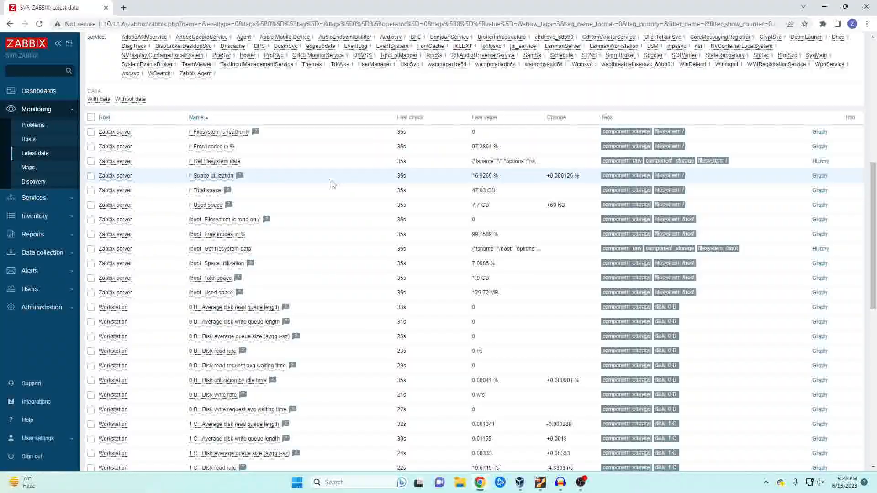
{"action": "scroll", "scroll_direction": "down", "scroll_amount": 3}
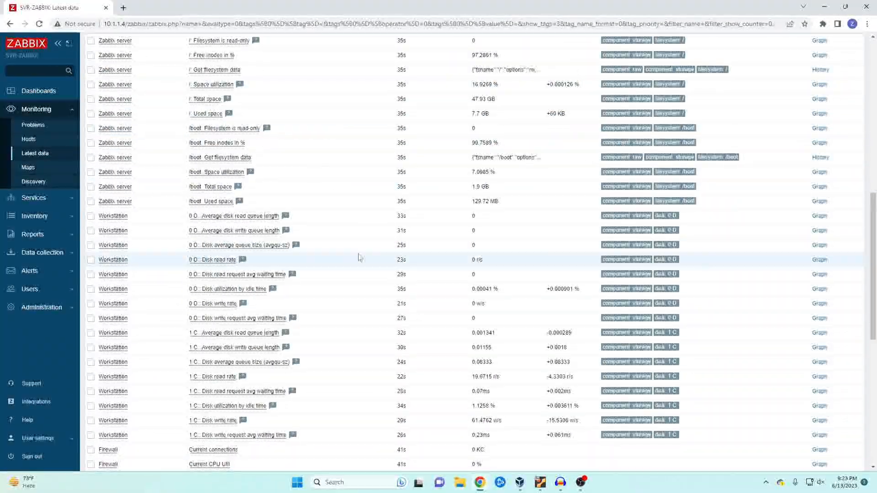
{"action": "scroll", "scroll_direction": "down", "scroll_amount": 3}
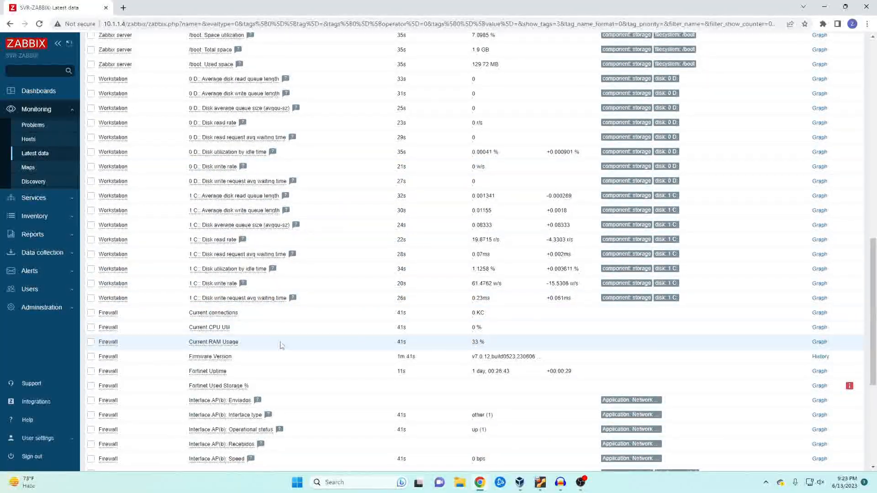
{"action": "scroll", "scroll_direction": "up", "scroll_amount": 3}
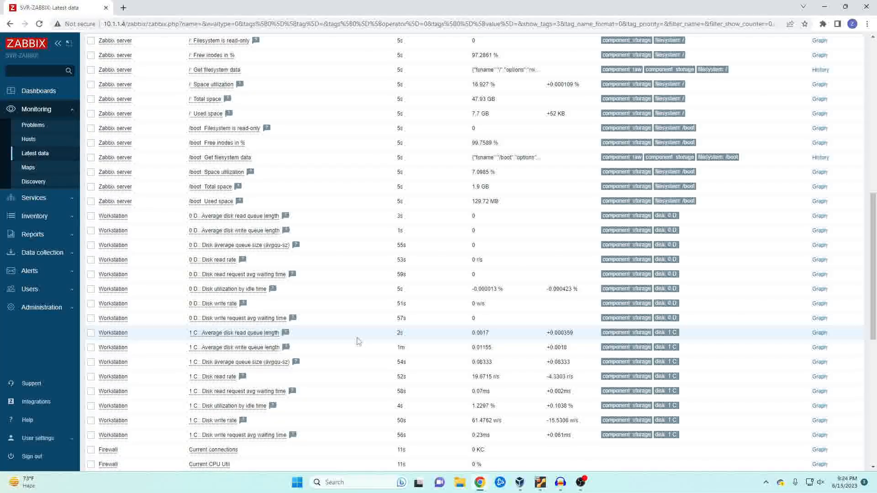
{"action": "mouse_move", "coordinate": [191, 284]}
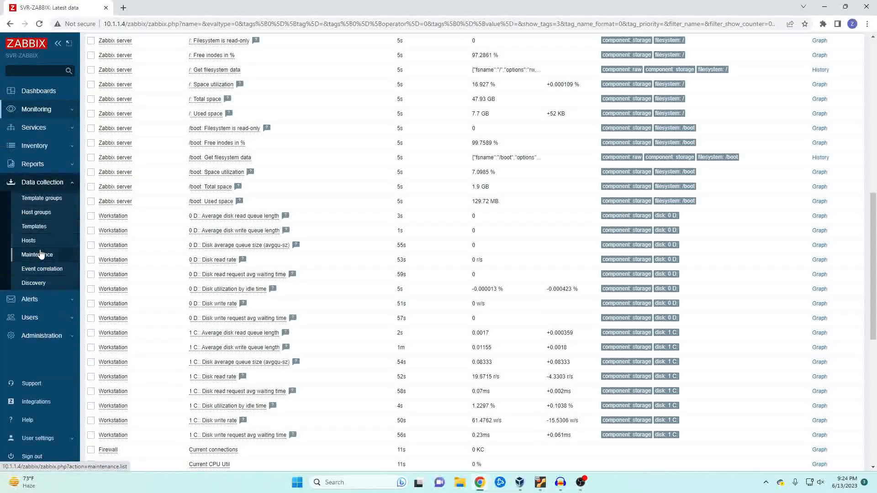
Step: Create host VM-Windows and link the ICMP Ping template from the Networking group
{"action": "left_click", "coordinate": [29, 240]}
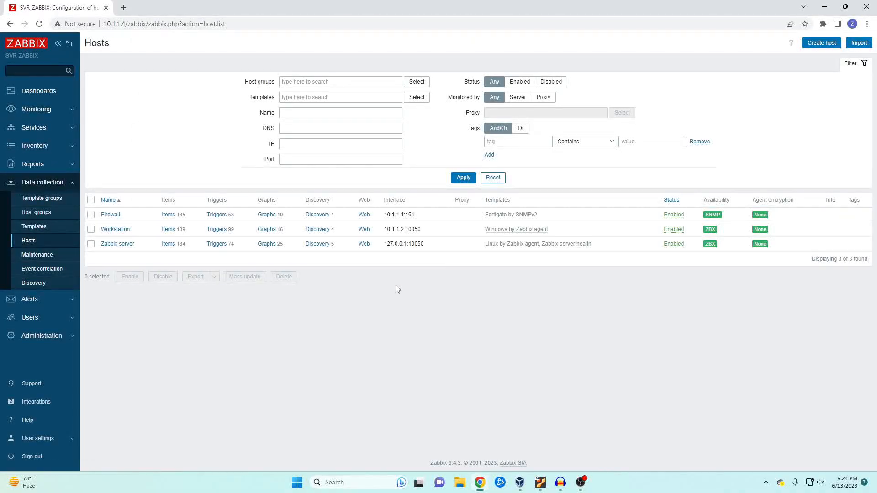
{"action": "left_click", "coordinate": [821, 43]}
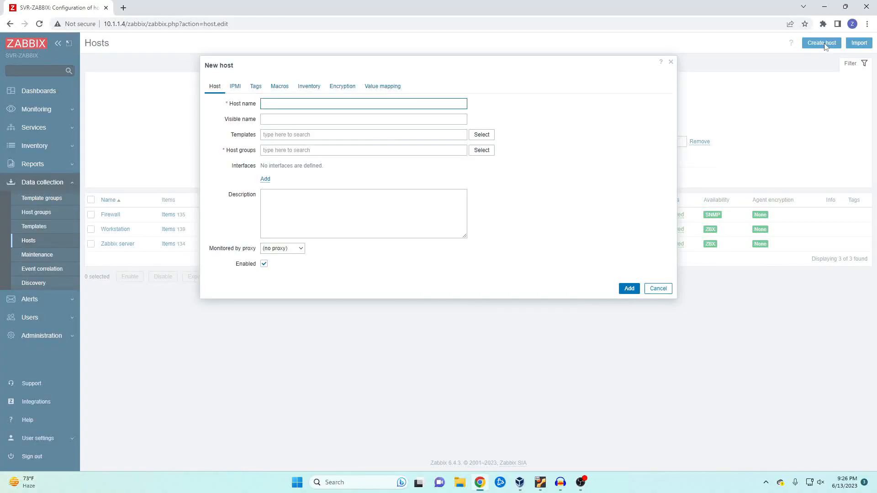
{"action": "type", "text": "VM-Windows"}
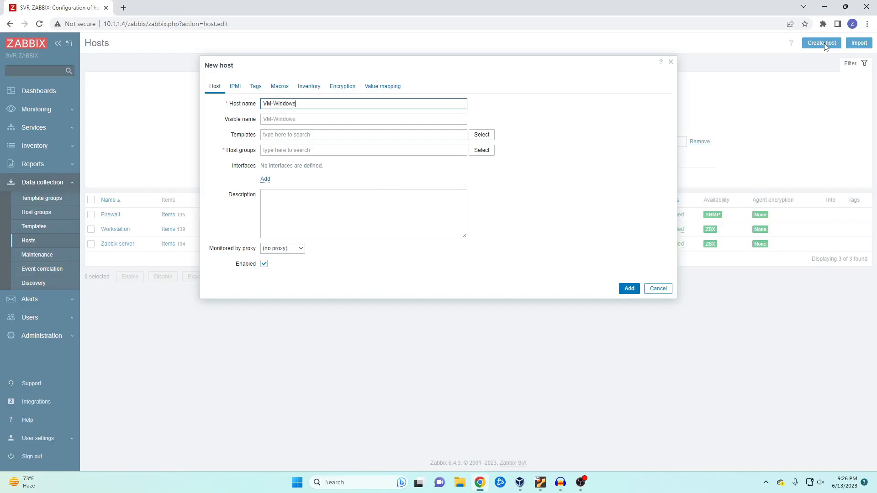
{"action": "left_click", "coordinate": [482, 134]}
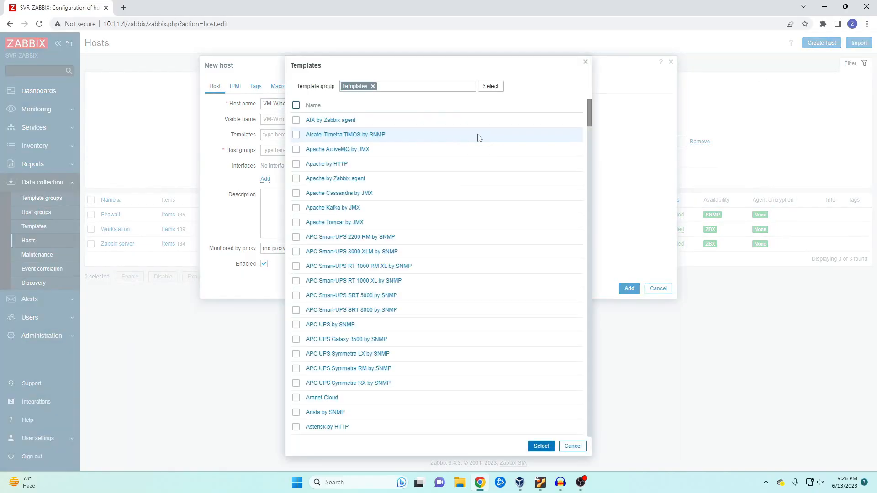
{"action": "left_click", "coordinate": [375, 86]}
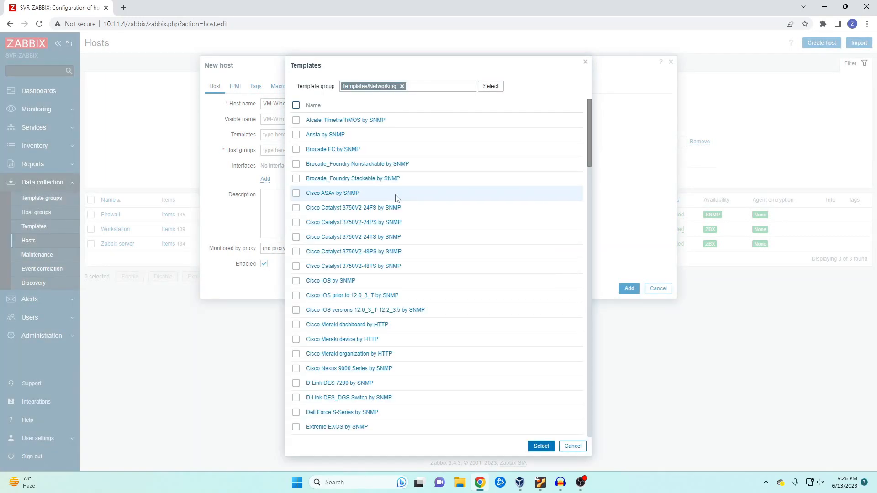
{"action": "scroll", "scroll_direction": "down", "scroll_amount": 3}
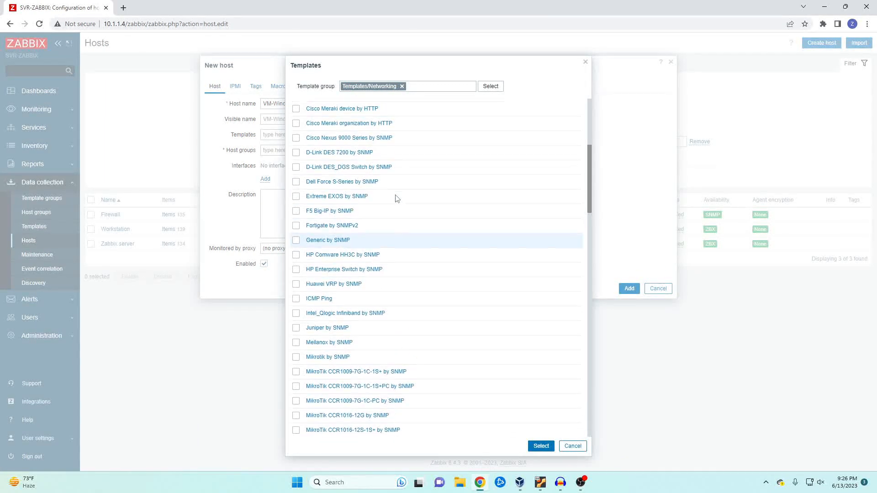
{"action": "scroll", "scroll_direction": "down", "scroll_amount": 3}
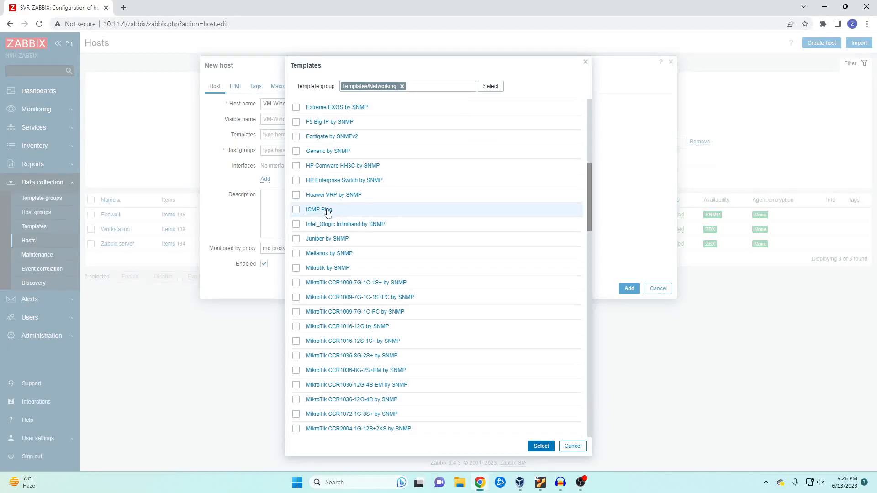
{"action": "left_click", "coordinate": [313, 210]}
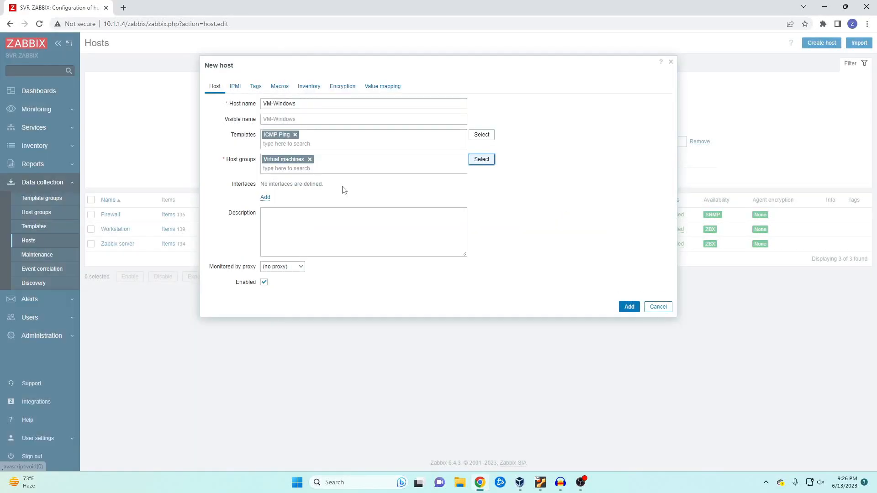
Step: Add an agent interface at 10.1.1.6, save VM-Windows, and go to Latest data
{"action": "left_click", "coordinate": [265, 197]}
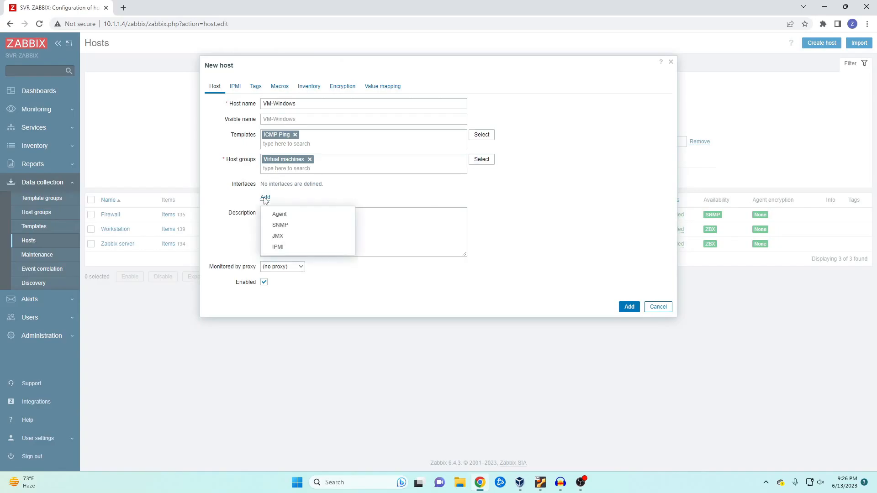
{"action": "mouse_move", "coordinate": [278, 216]}
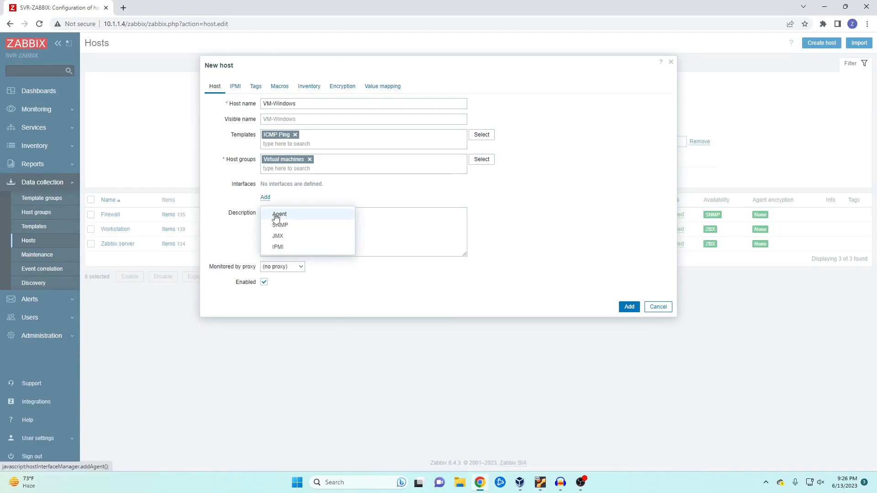
{"action": "mouse_move", "coordinate": [287, 221]}
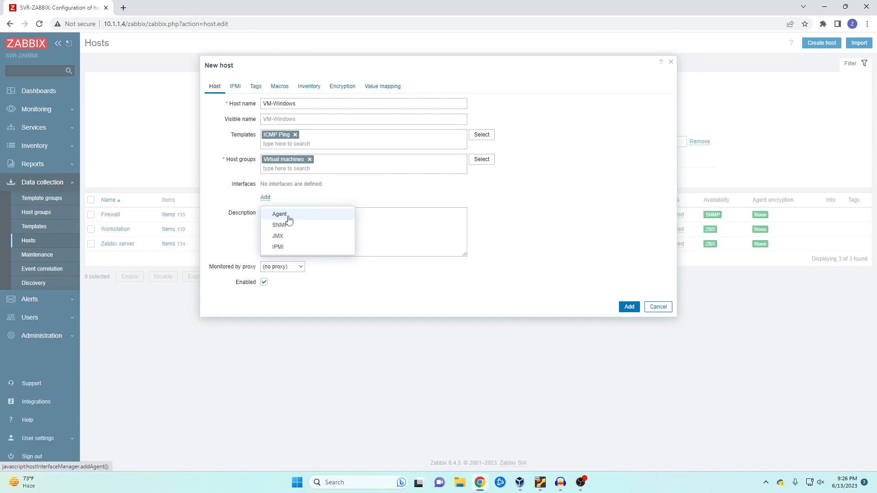
{"action": "left_click", "coordinate": [279, 213]}
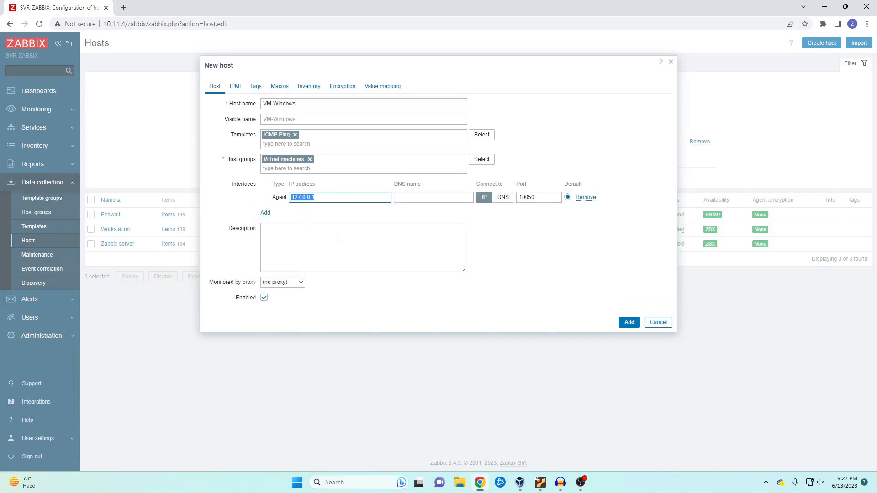
{"action": "type", "text": "10.1.1."}
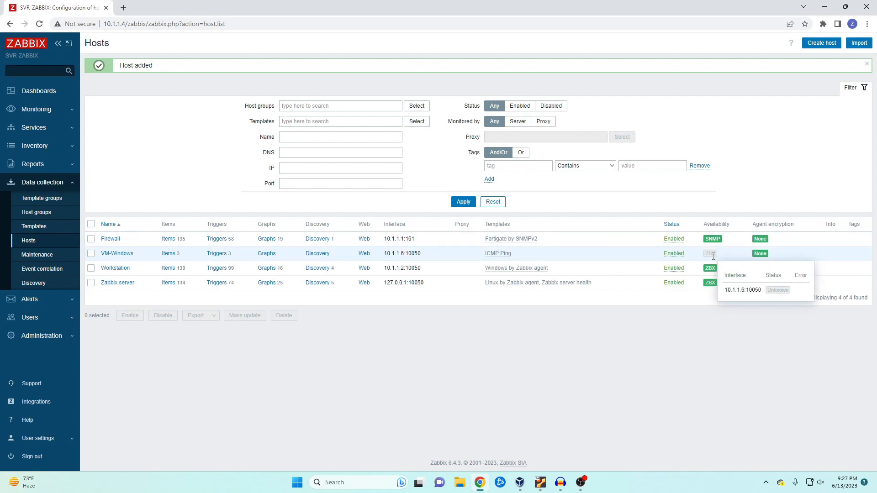
{"action": "mouse_move", "coordinate": [585, 251]}
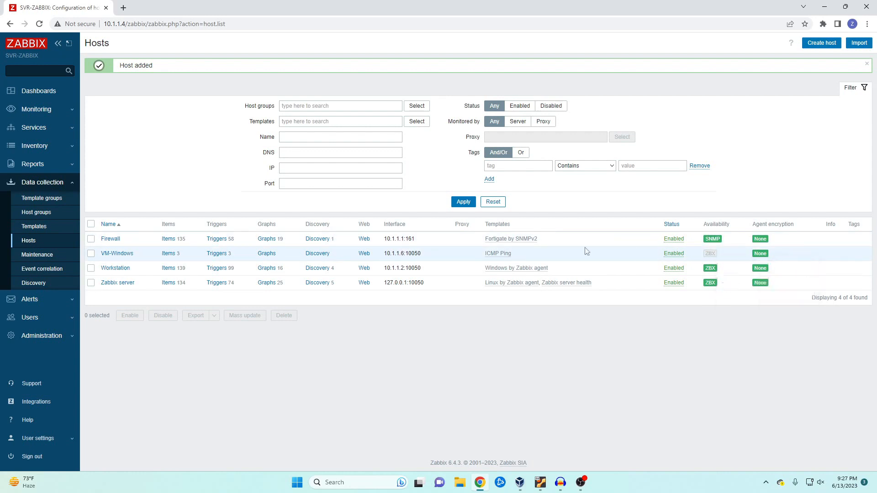
{"action": "left_click", "coordinate": [36, 109]}
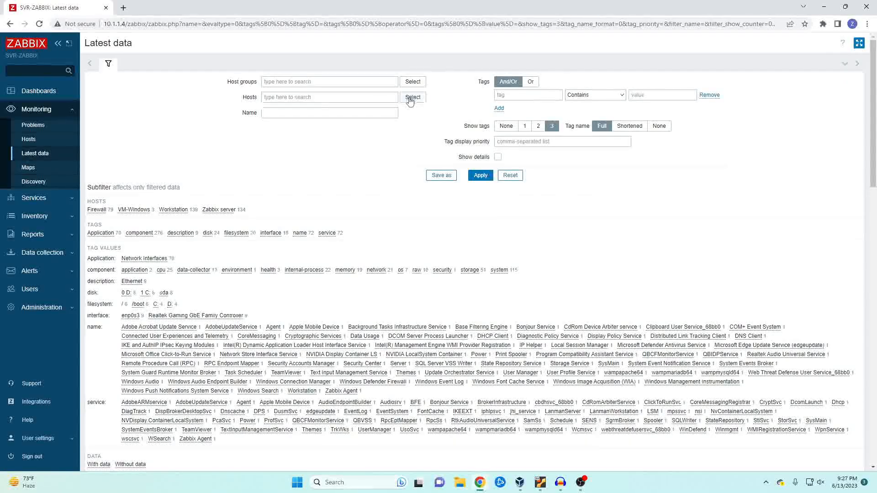
Step: Filter latest data to host VM-Windows, showing 0% ICMP loss, ping Up, 0.88ms response
{"action": "left_click", "coordinate": [413, 97]}
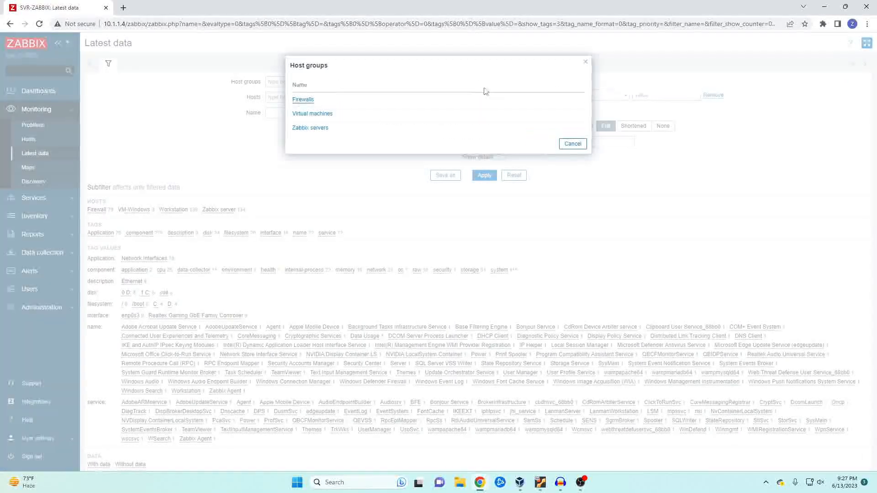
{"action": "left_click", "coordinate": [312, 113]}
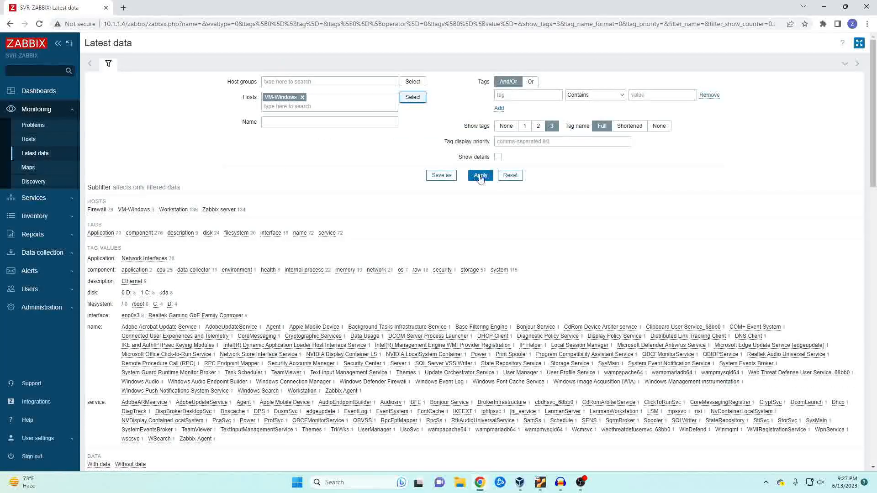
{"action": "left_click", "coordinate": [480, 175]}
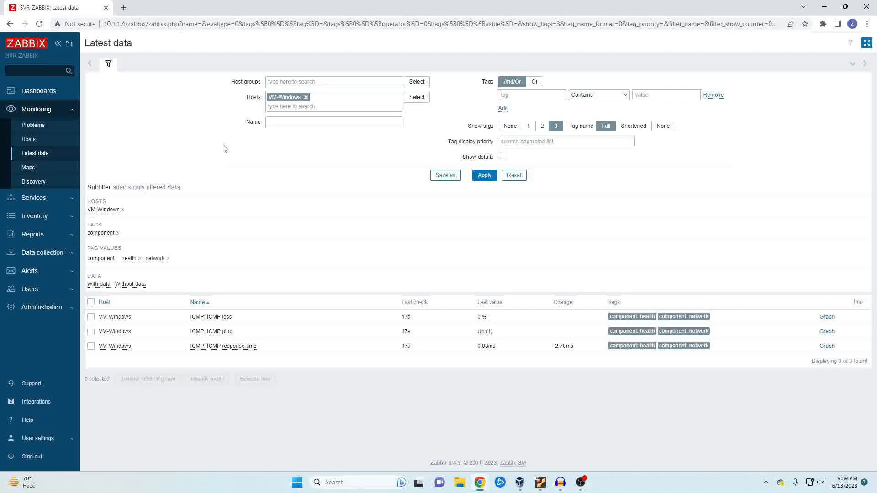
{"action": "mouse_move", "coordinate": [498, 320]}
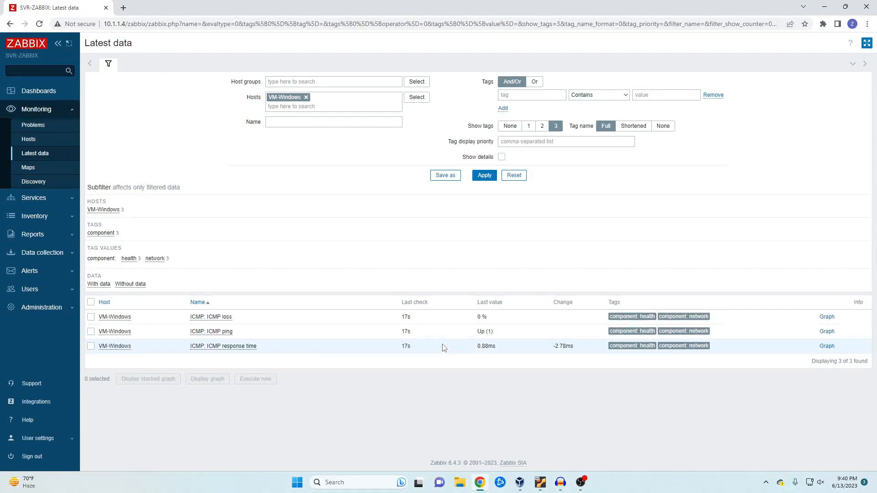
{"action": "mouse_move", "coordinate": [413, 375]}
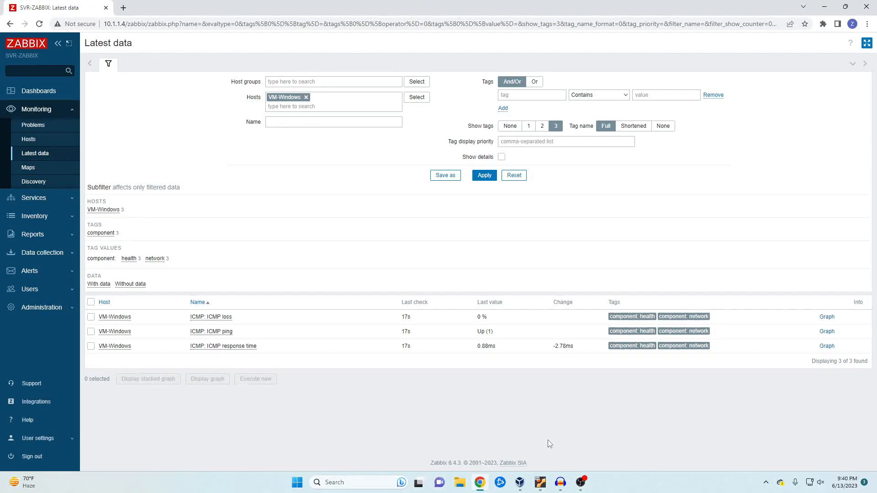
{"action": "mouse_move", "coordinate": [456, 412]}
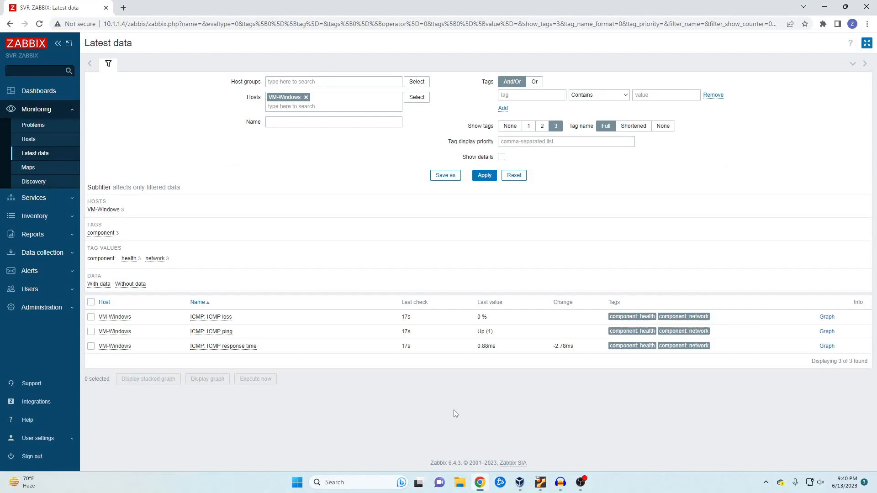
{"action": "mouse_move", "coordinate": [405, 333]}
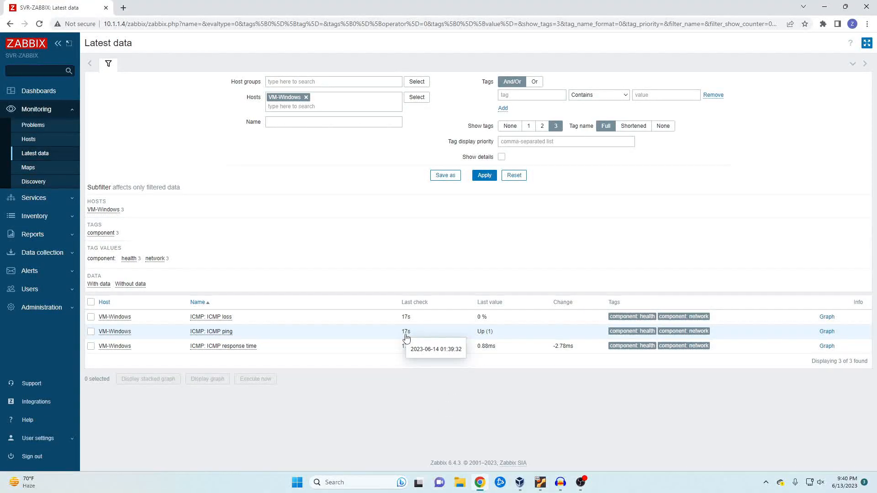
{"action": "mouse_move", "coordinate": [324, 249]}
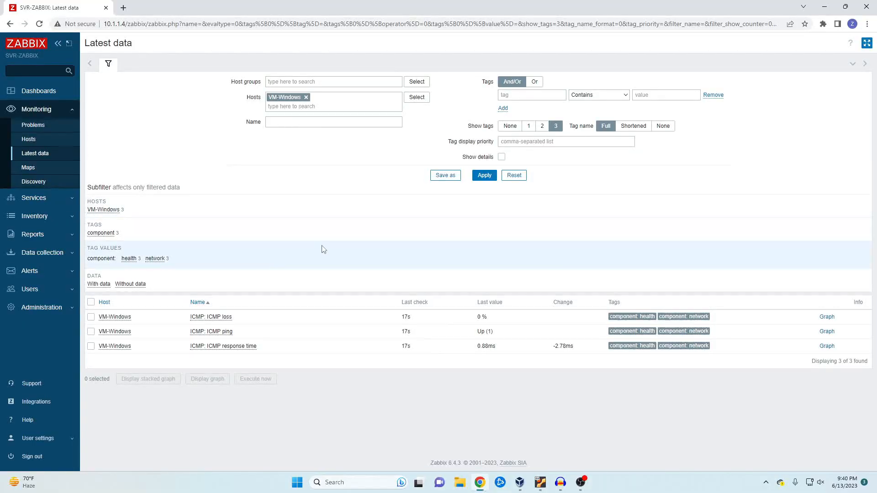